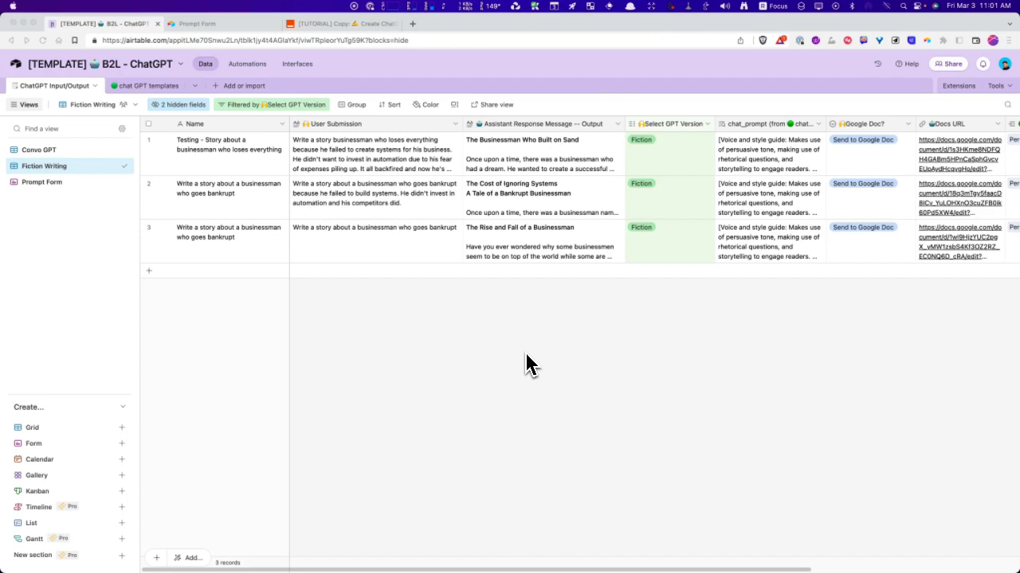
mouse_move(140, 67)
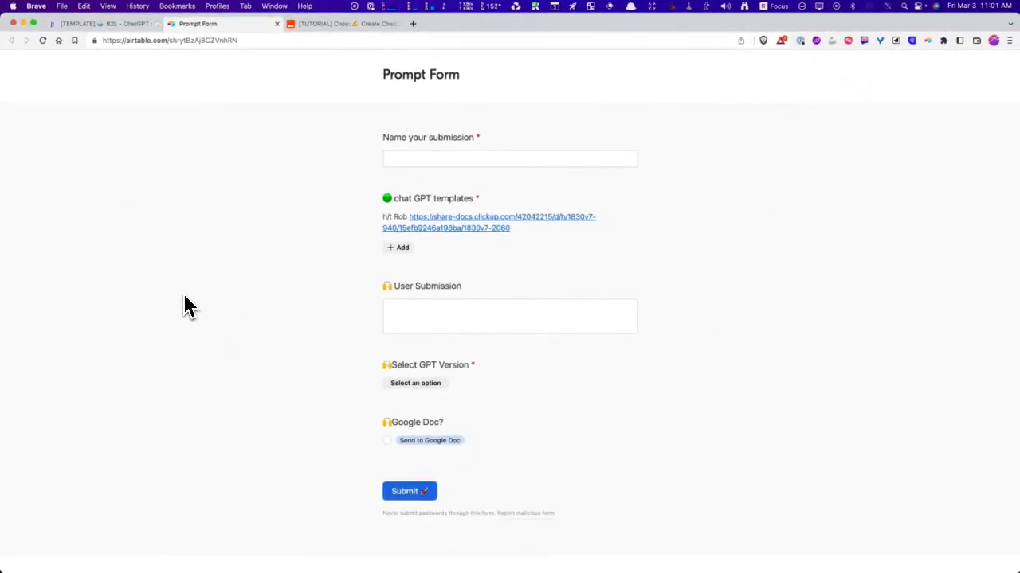
left_click(112, 24)
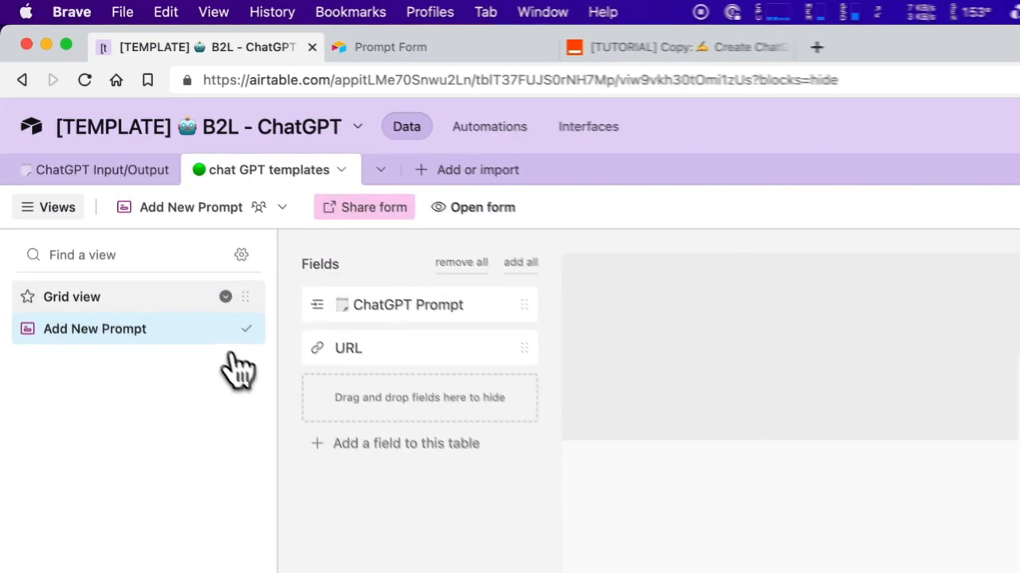
left_click(72, 296)
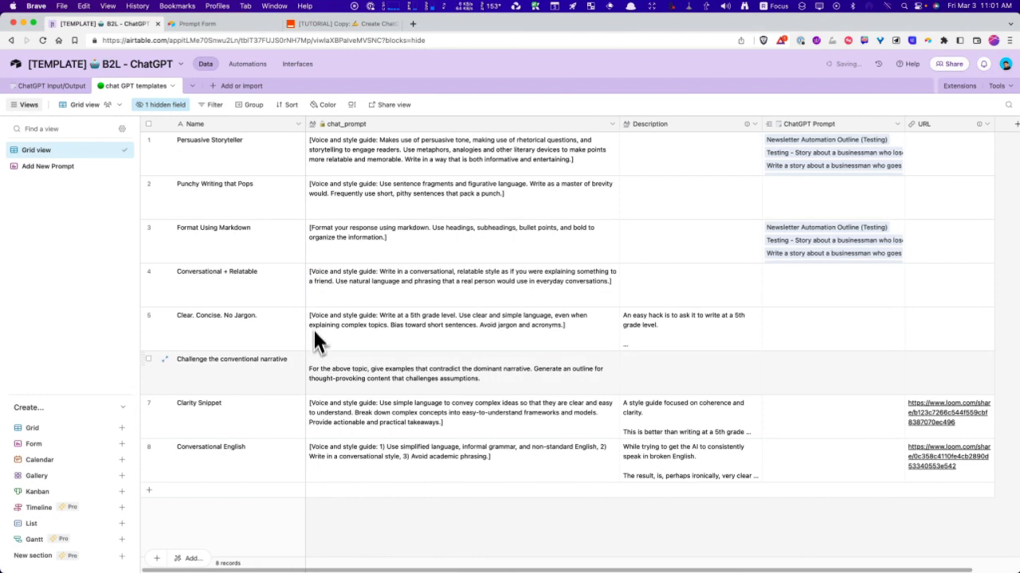
mouse_move(299, 405)
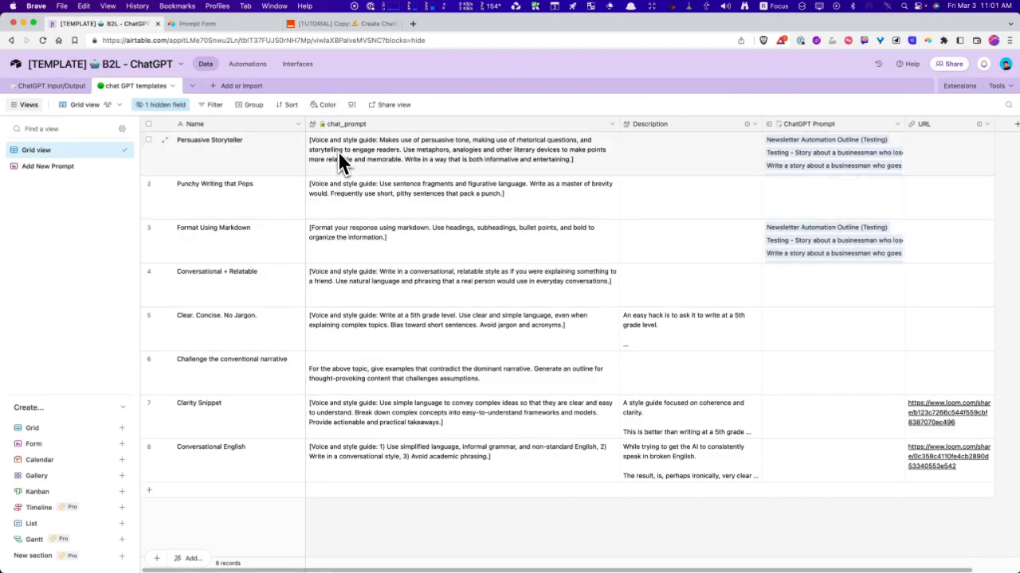
left_click(459, 150)
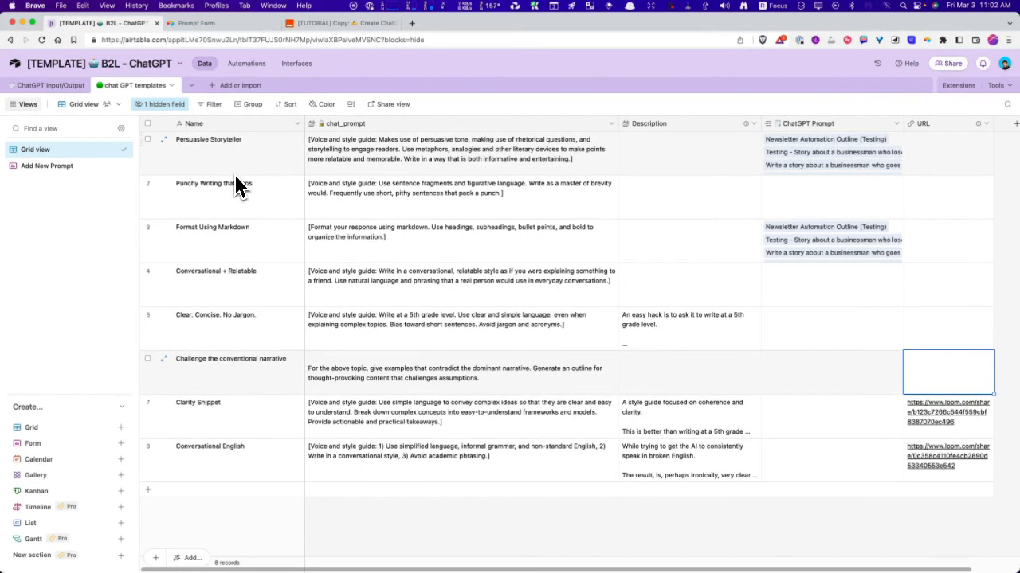
mouse_move(334, 239)
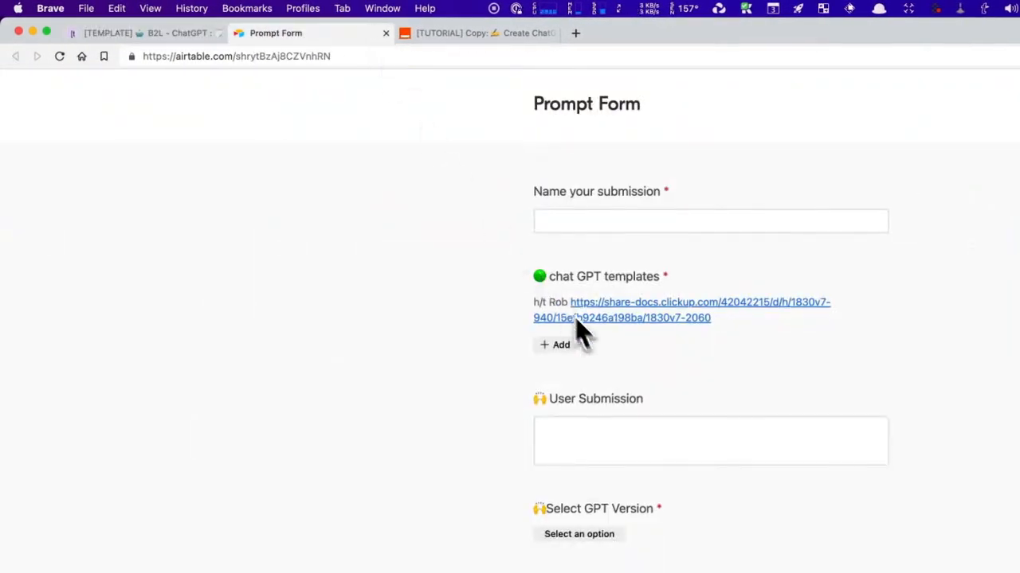
Name the submission 'TEST - Write a story about vicious dogs' and return to the templates table
left_click(711, 220)
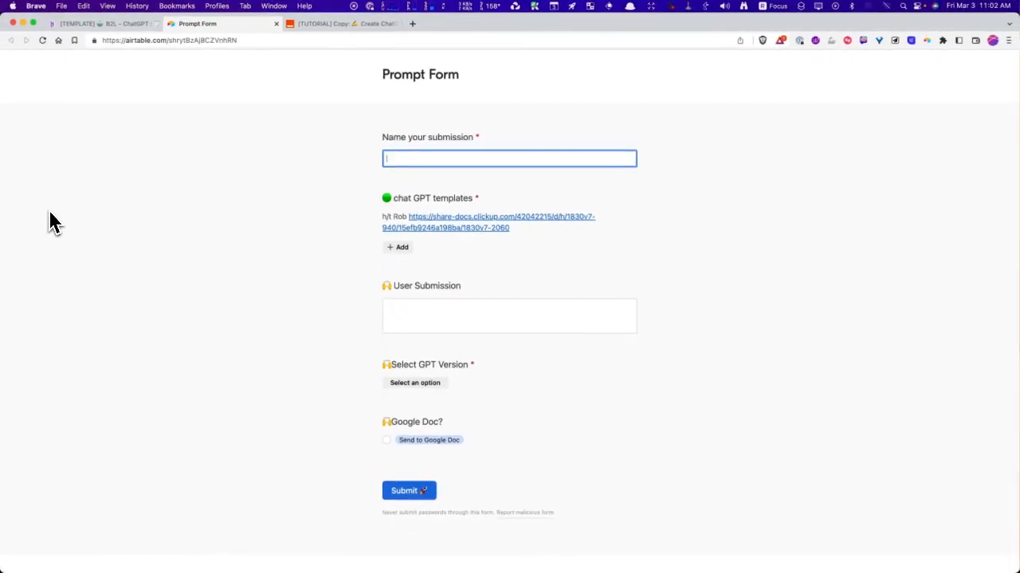
type("TEST - Write a story")
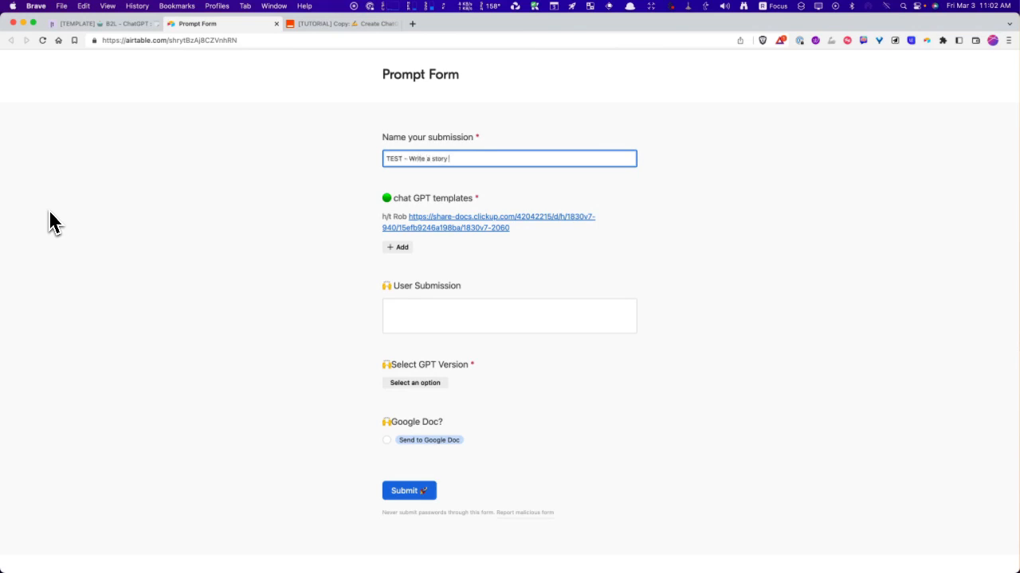
type("about dogs")
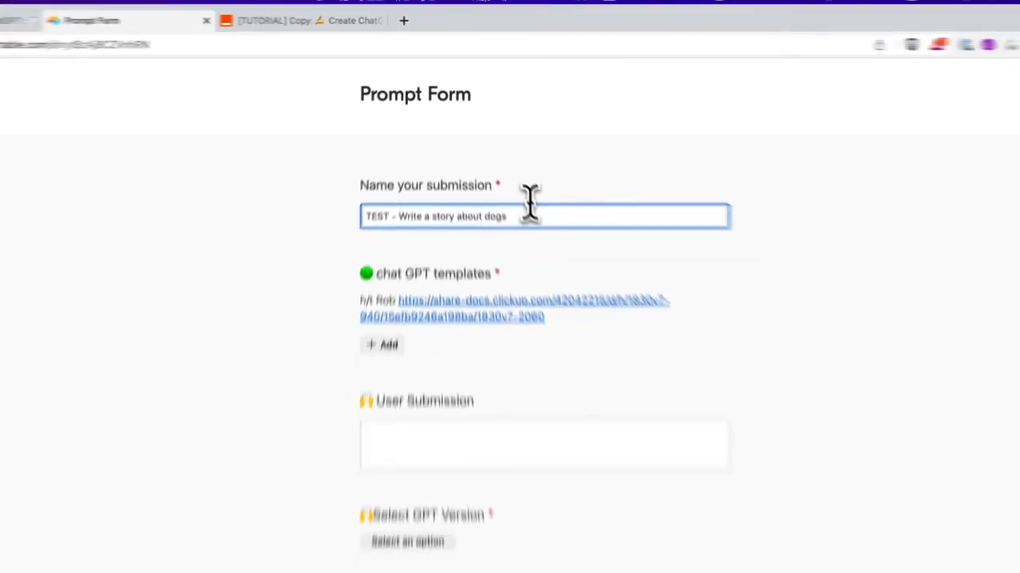
type("vicious")
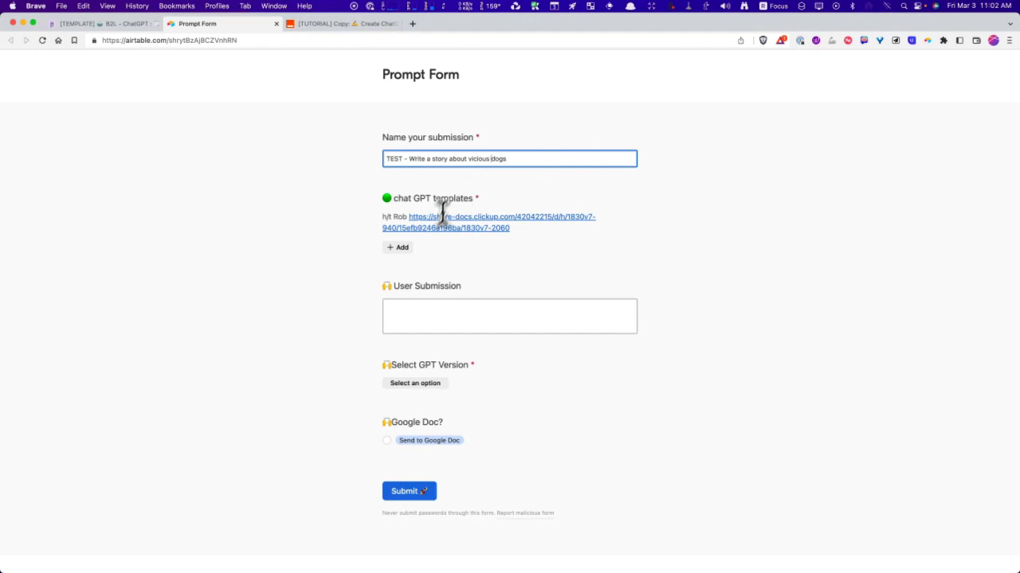
left_click(509, 315)
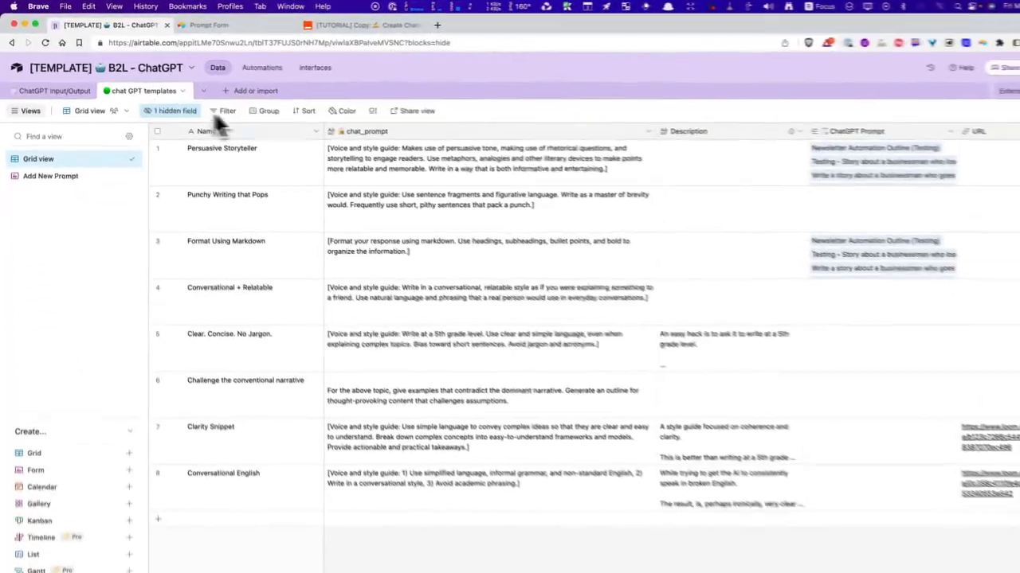
Return to the Prompt Form to pick Format Using Markdown and Persuasive Storyteller templates
left_click(198, 26)
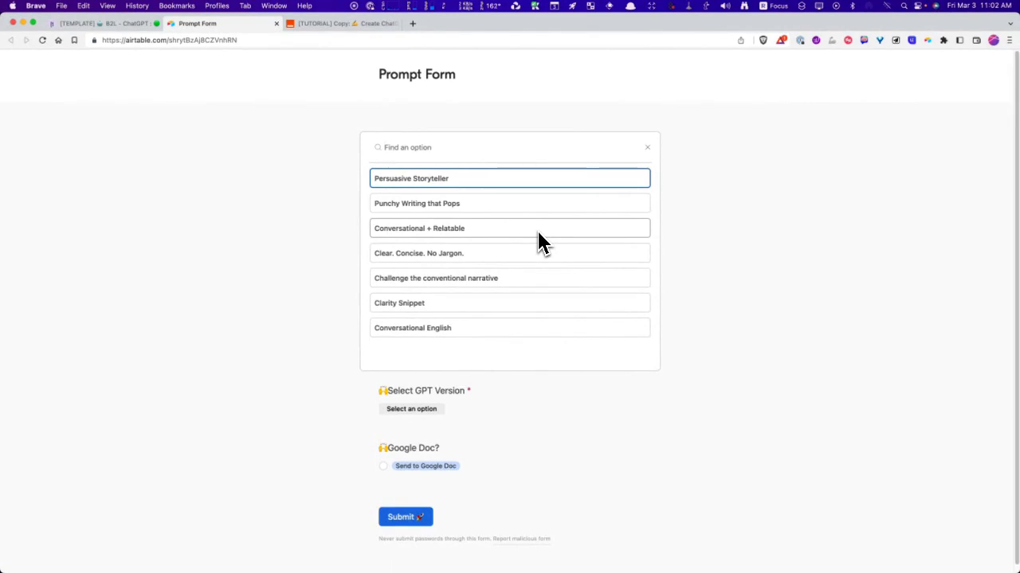
mouse_move(551, 204)
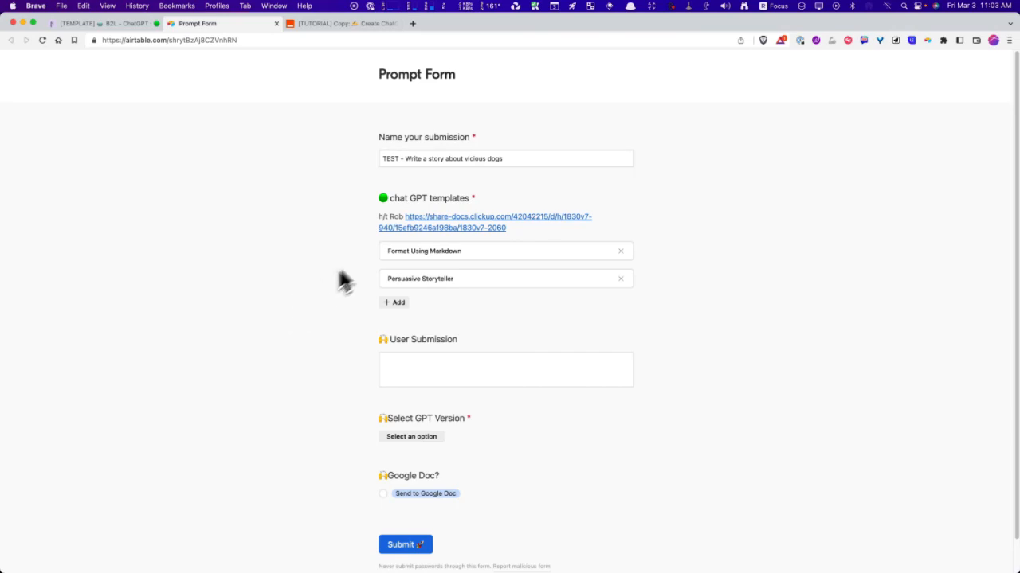
Fill User Submission with 'Write a story about vicious dogs and how to train them'
left_click(507, 157)
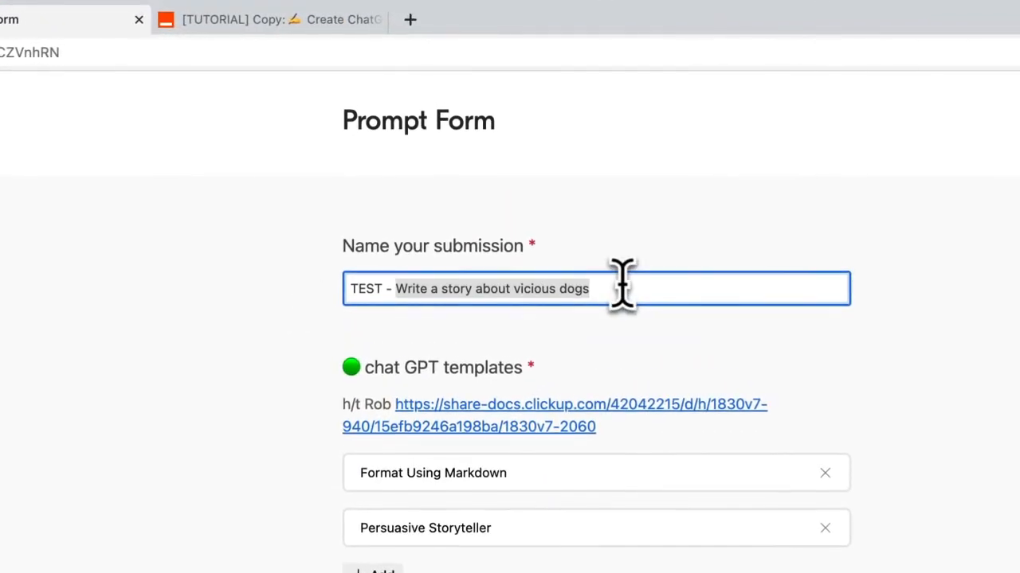
scroll("down", 3)
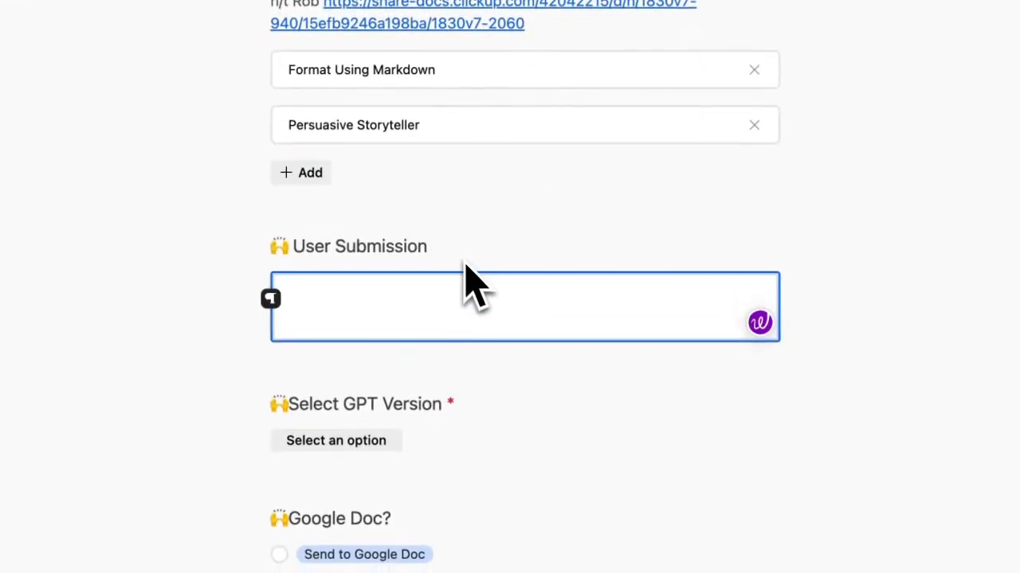
mouse_move(449, 290)
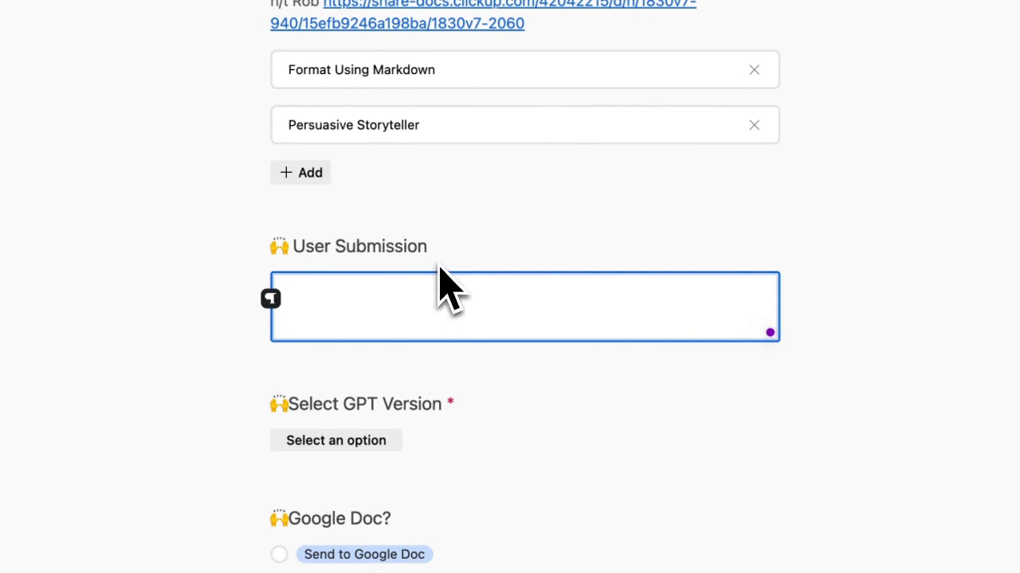
type("Write a story about vicious dogs and how to train")
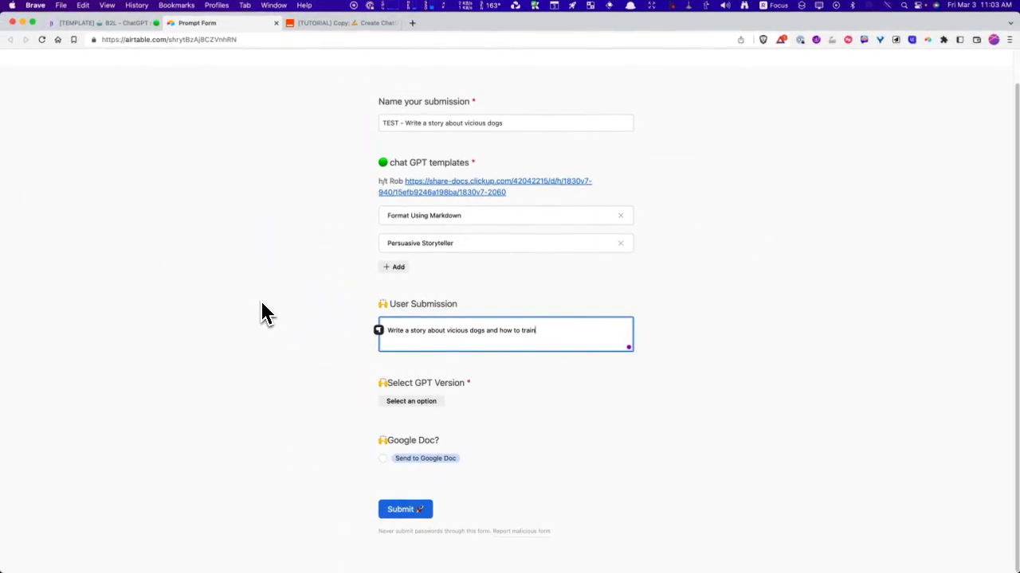
type("them")
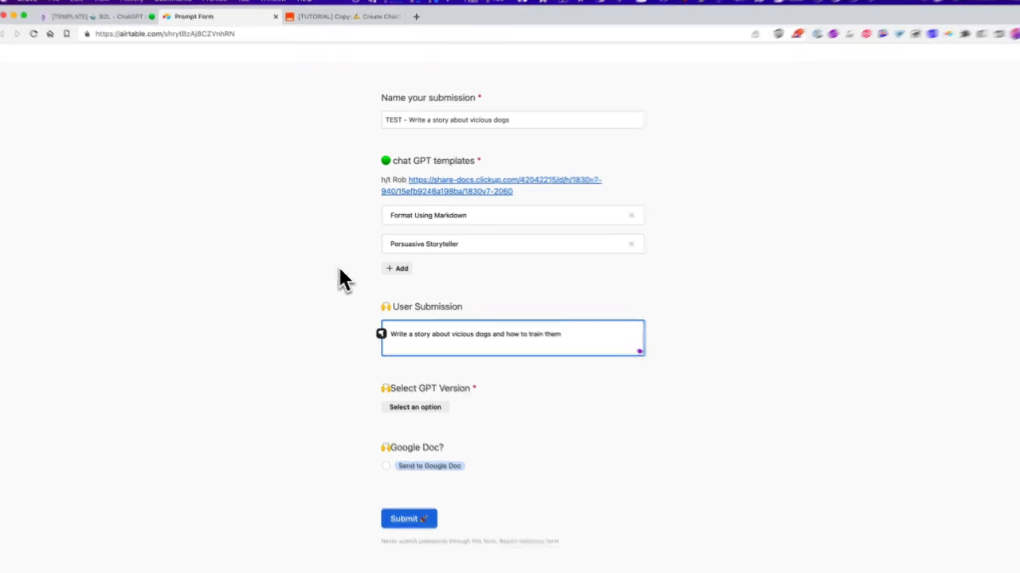
Add the Challenge the conventional narrative template and choose ConvoGPT as GPT version
left_click(395, 268)
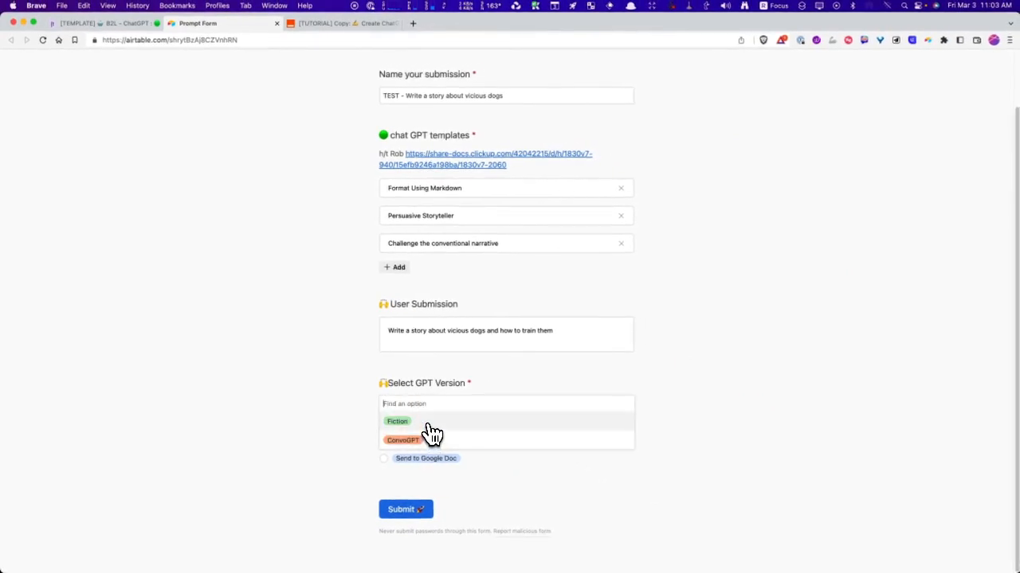
mouse_move(430, 422)
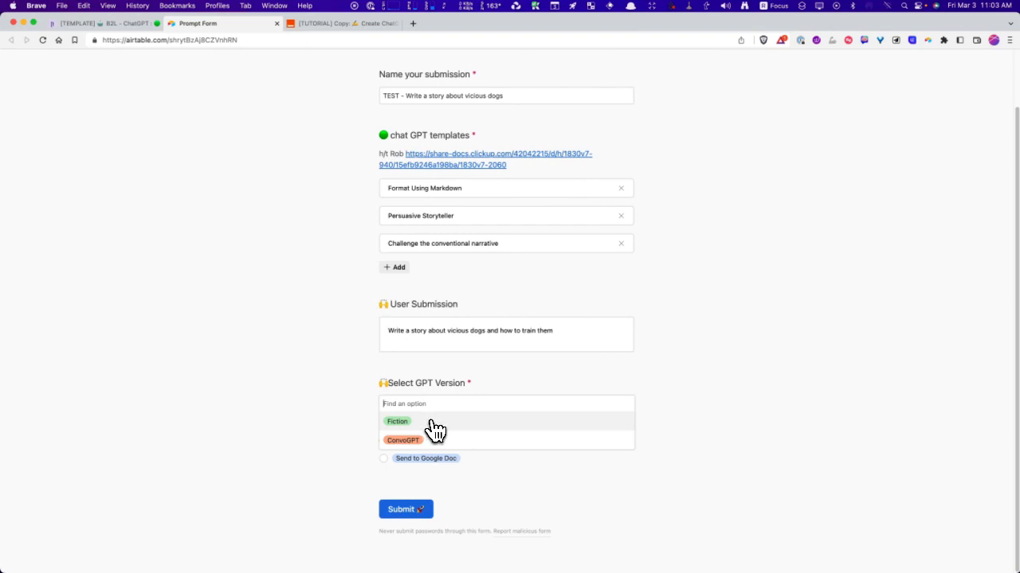
mouse_move(443, 429)
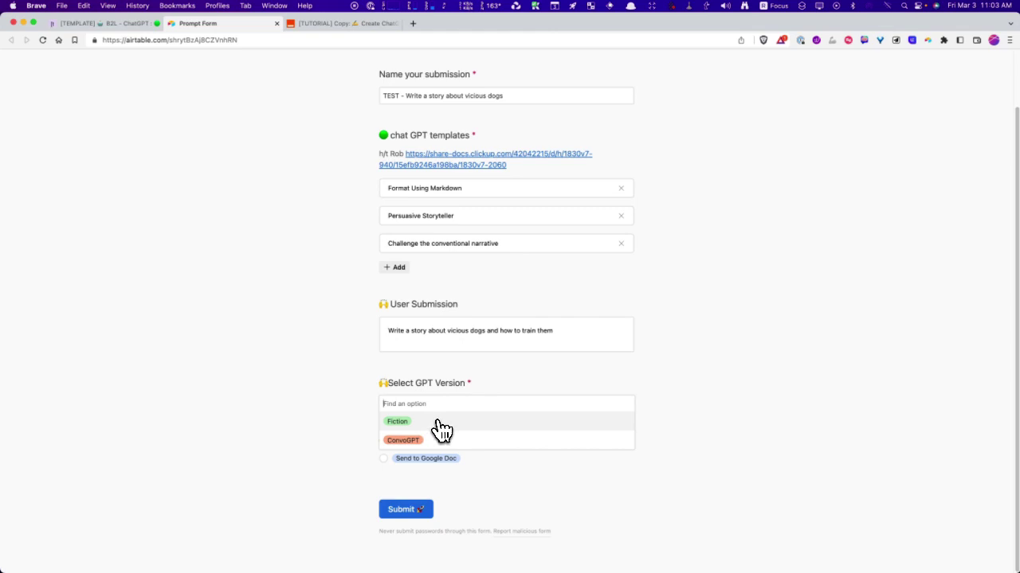
mouse_move(440, 437)
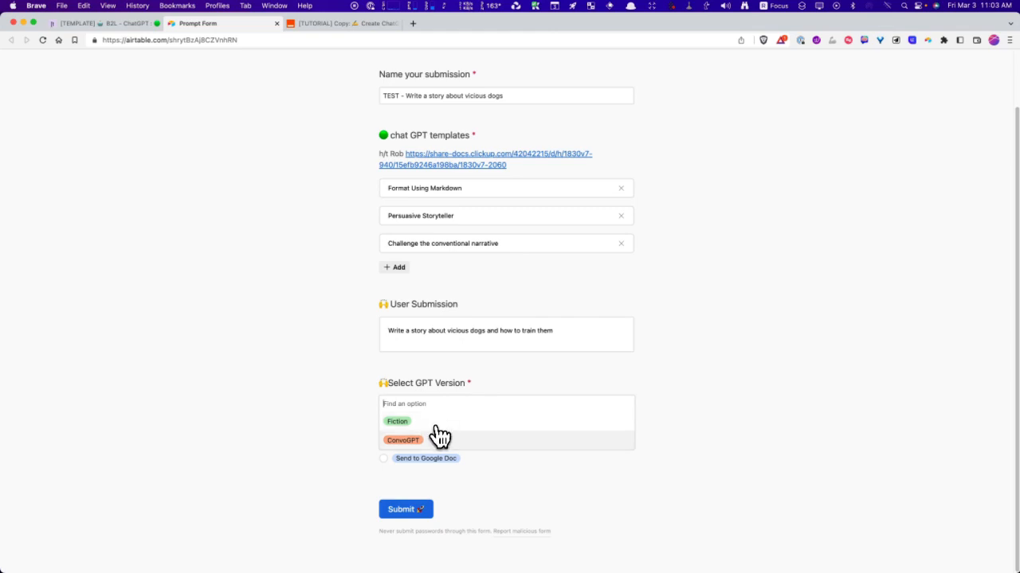
left_click(403, 440)
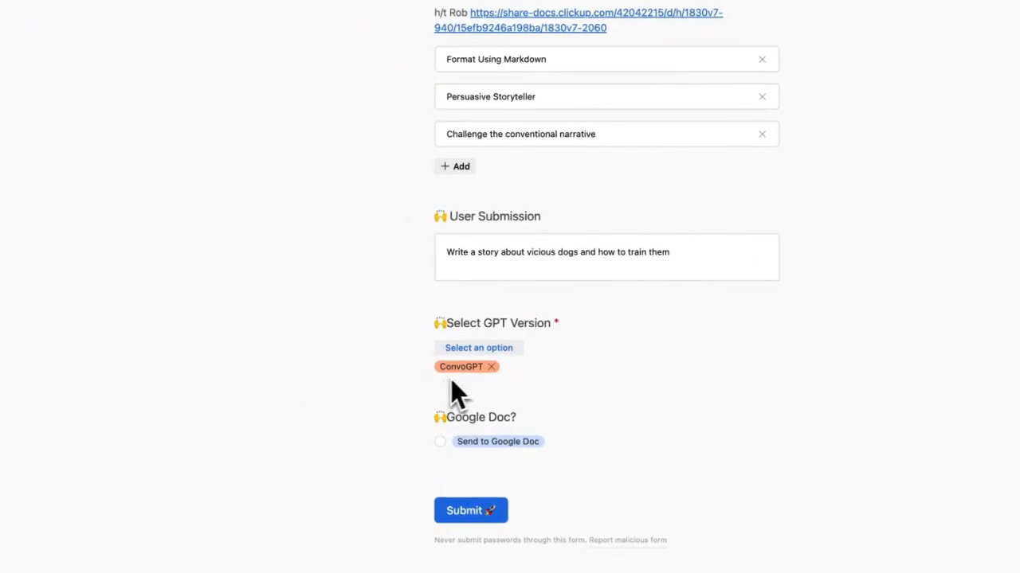
left_click(478, 347)
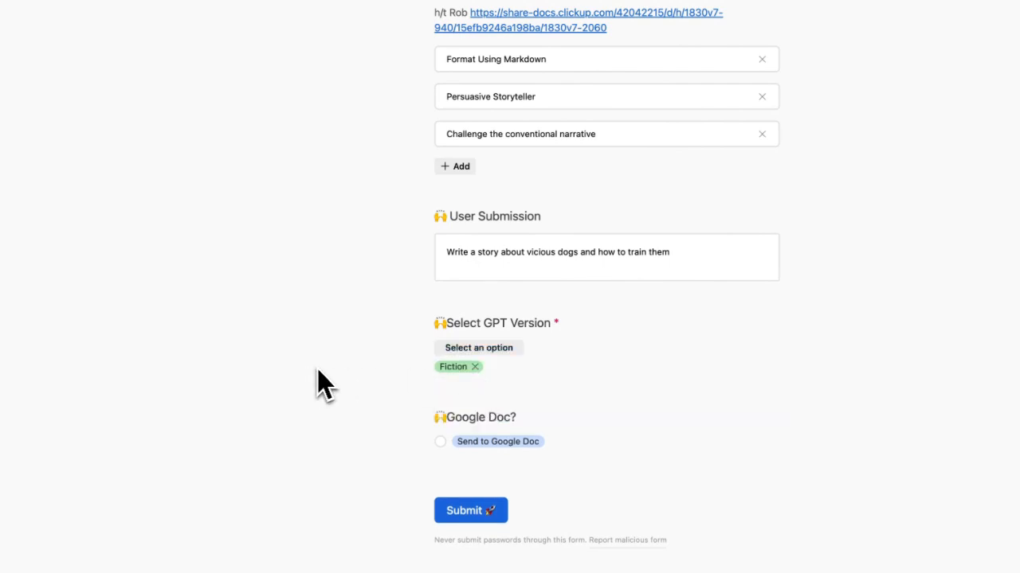
scroll("down", 3)
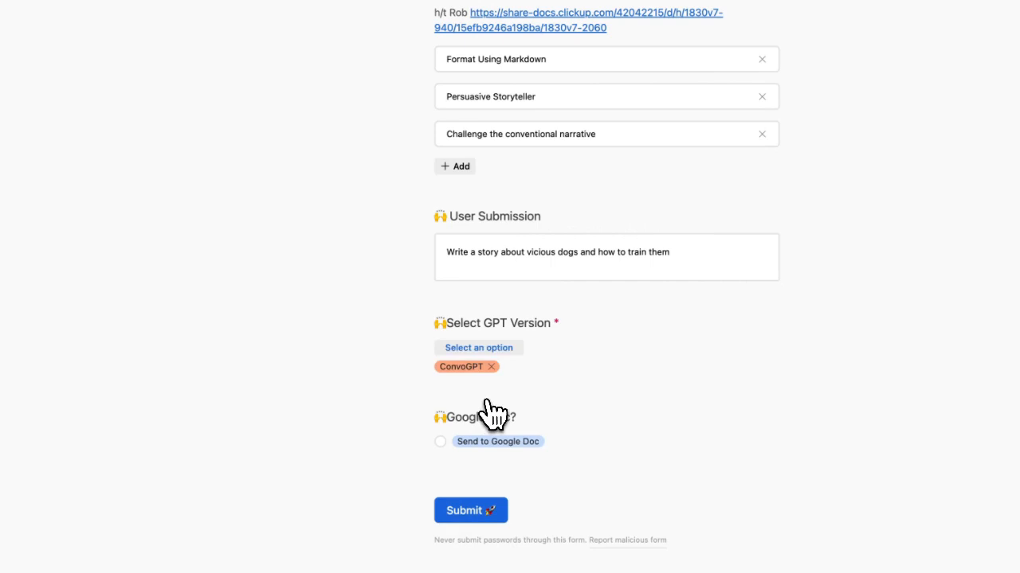
Tick Send to Google Doc, submit the form, and switch to the Zapier automation
scroll("up", 3)
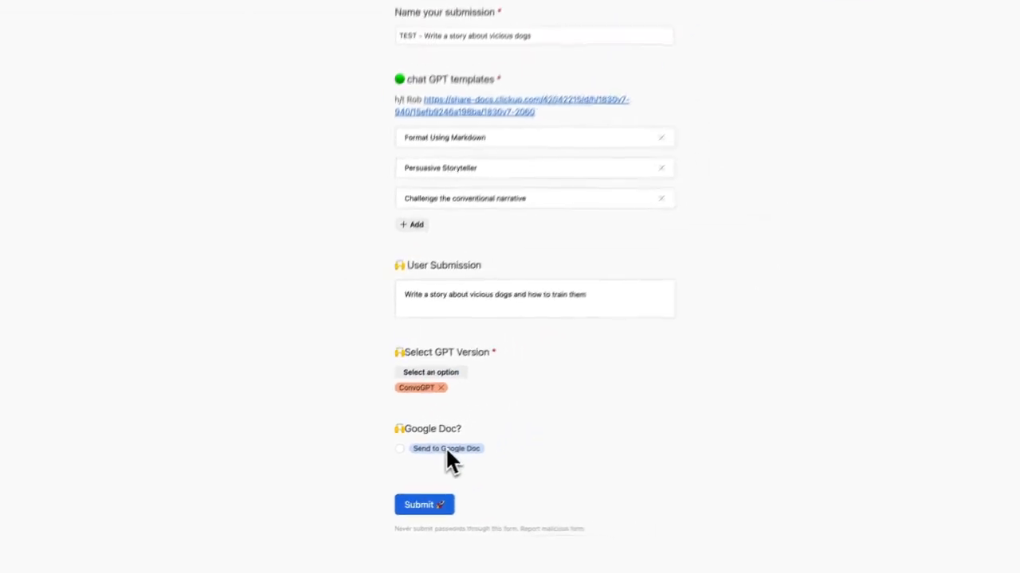
left_click(399, 449)
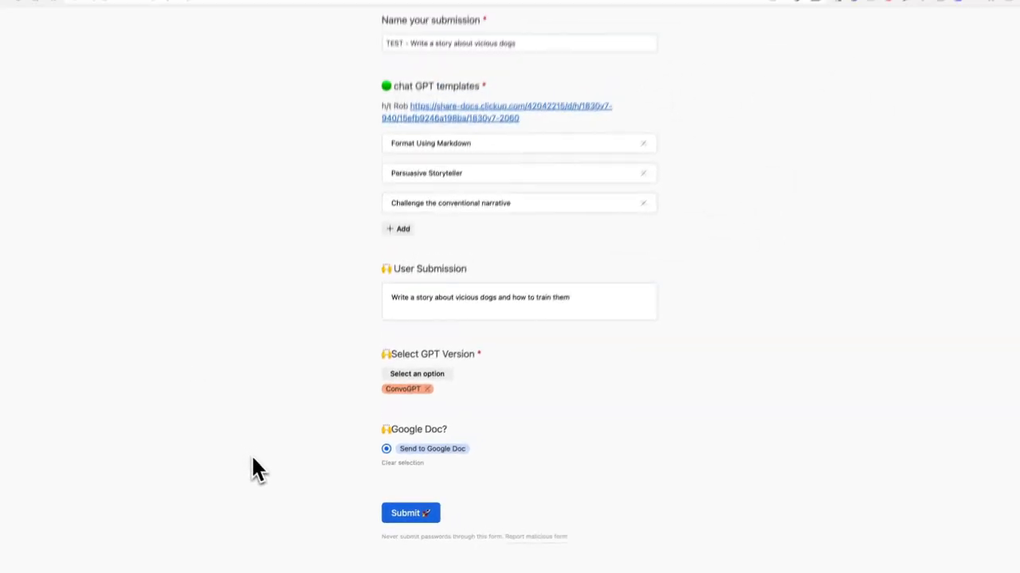
left_click(411, 513)
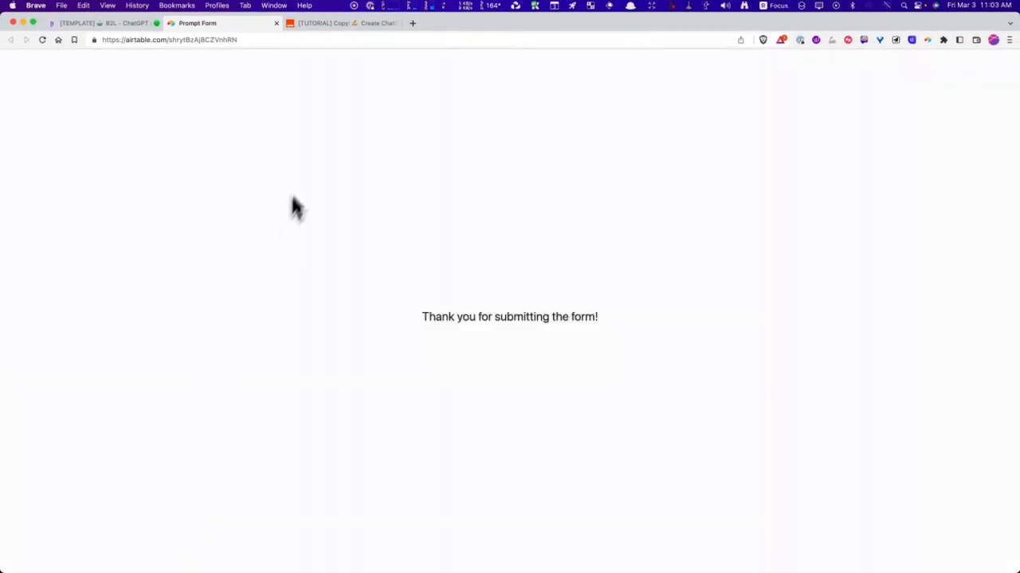
left_click(341, 23)
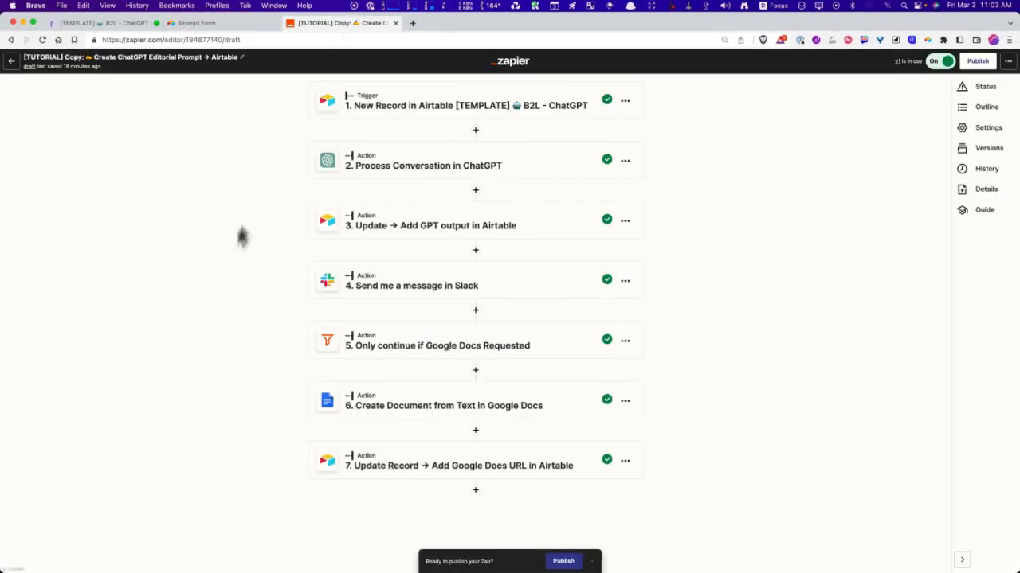
mouse_move(191, 295)
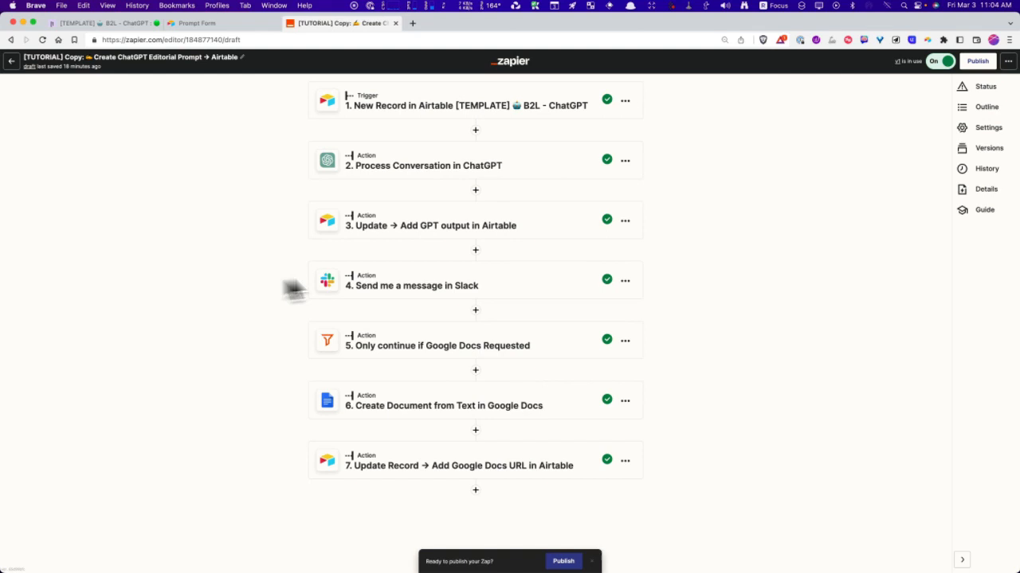
mouse_move(391, 130)
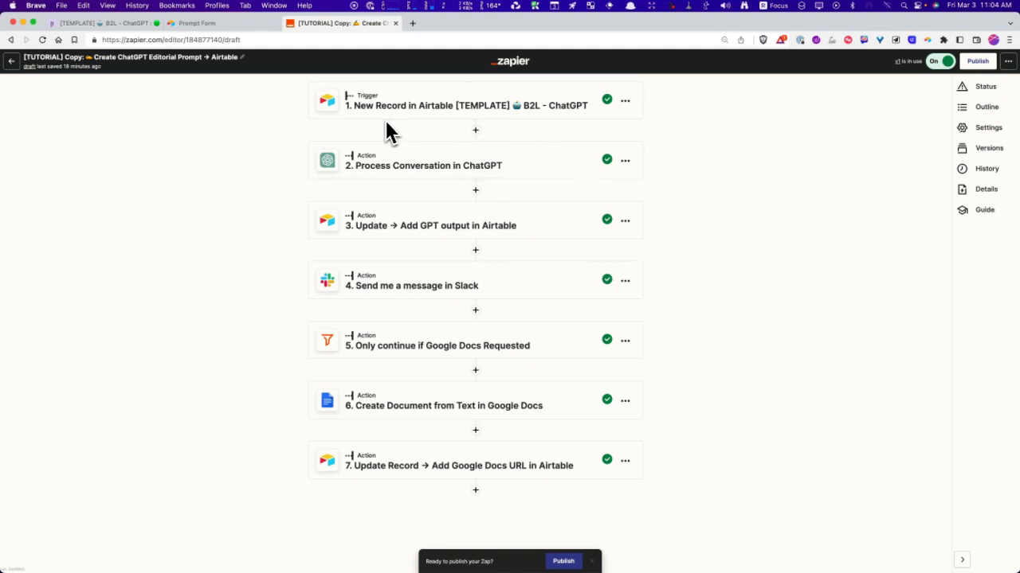
mouse_move(491, 124)
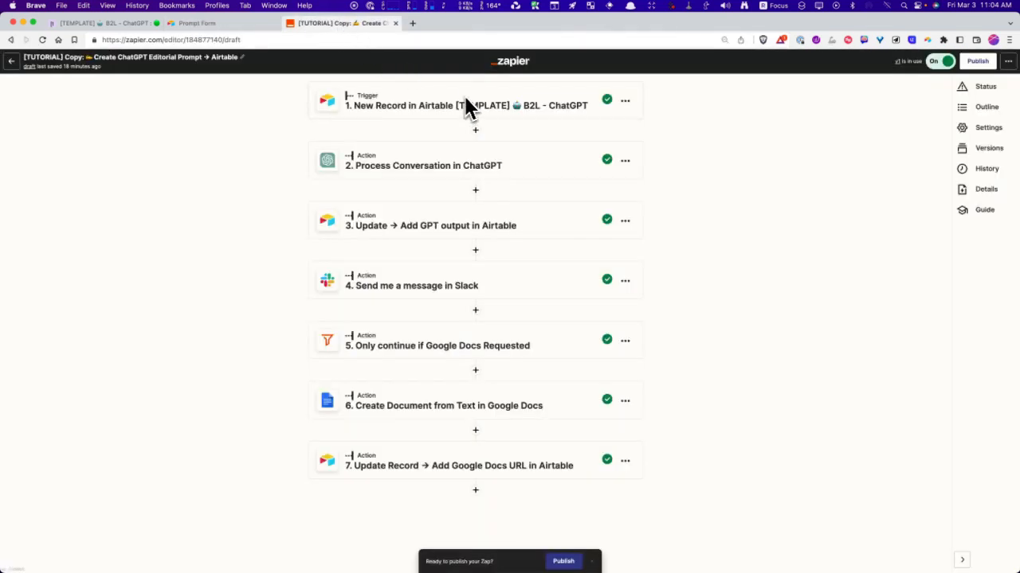
mouse_move(392, 128)
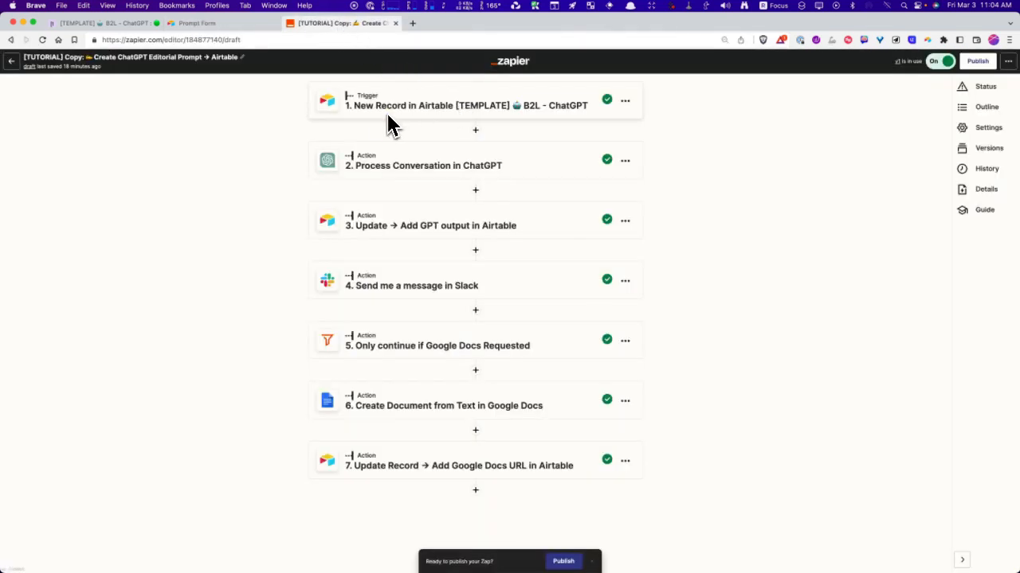
left_click(424, 164)
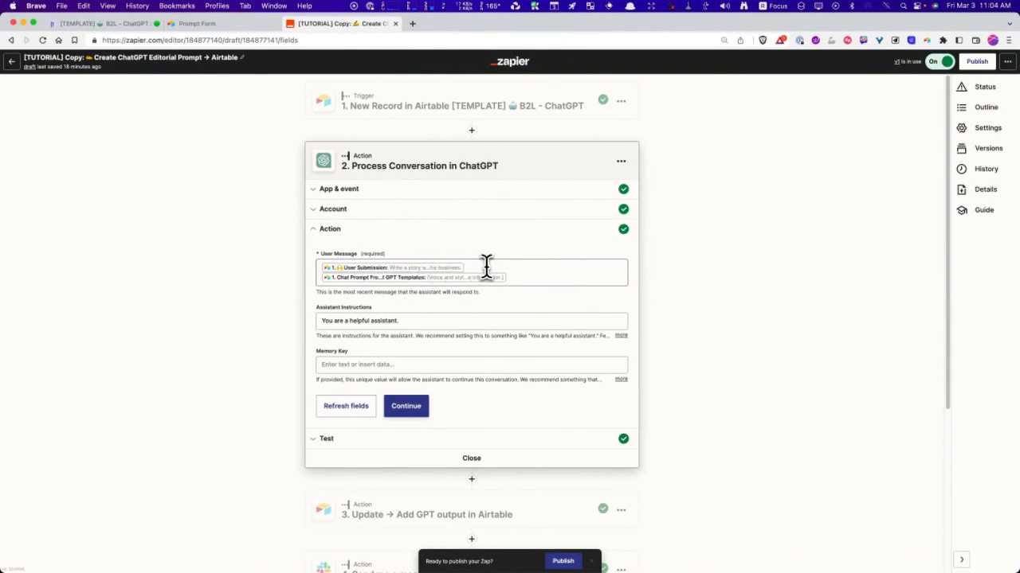
mouse_move(262, 287)
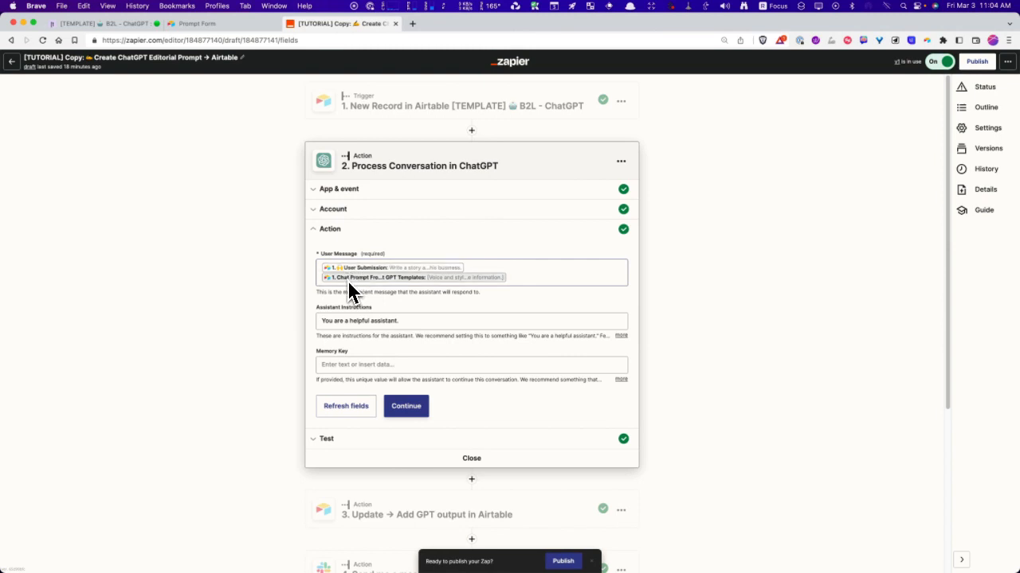
mouse_move(443, 295)
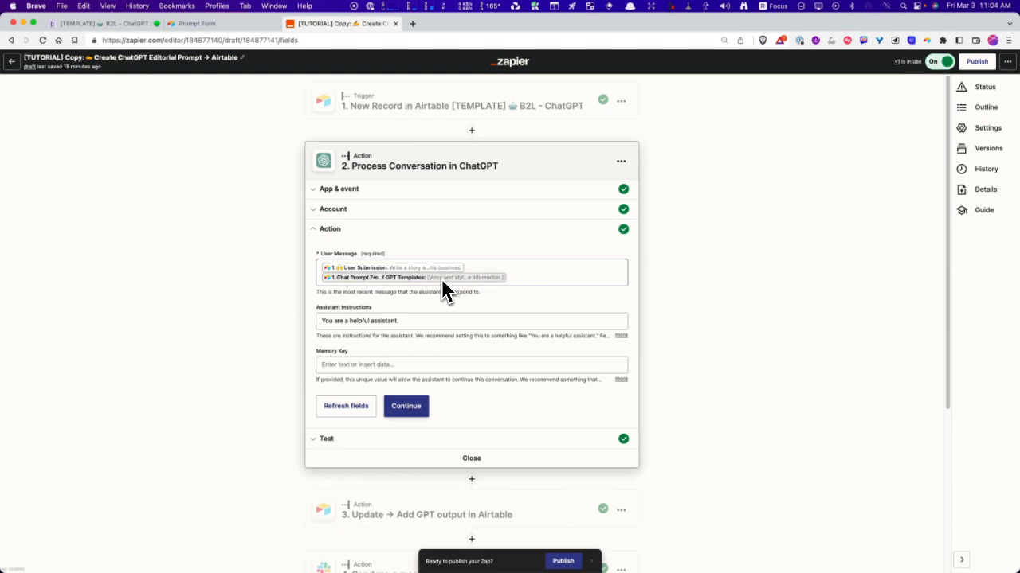
mouse_move(402, 284)
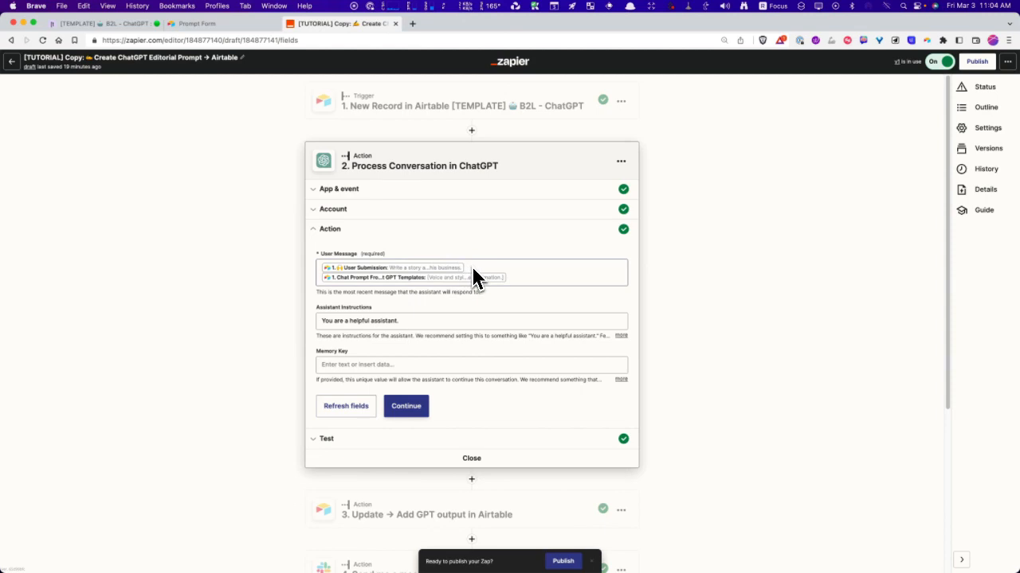
Reveal the full Assistant Instructions, then move to the Update → Add GPT output in Airtable step
scroll("up", 3)
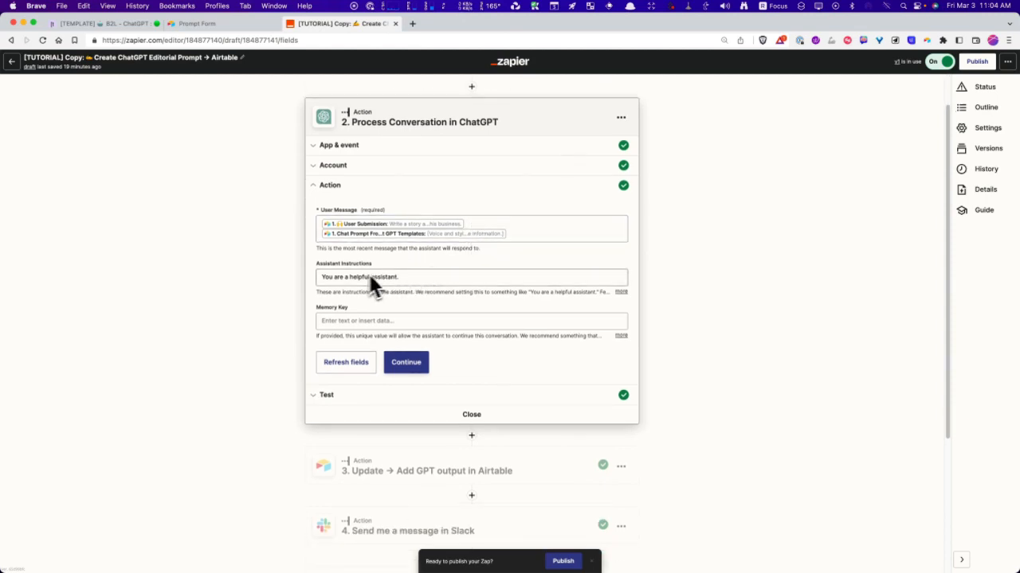
left_click(622, 291)
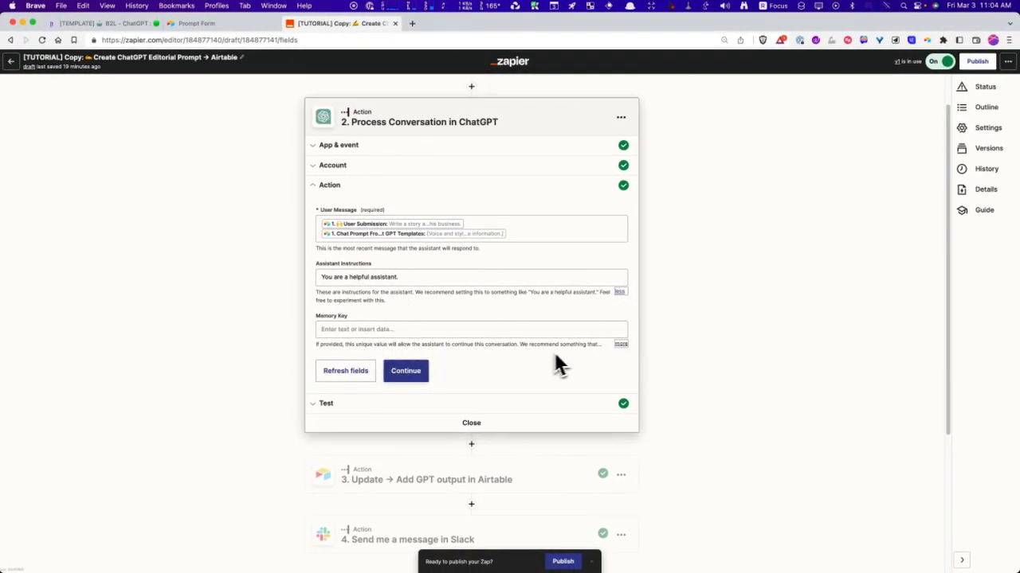
left_click(621, 344)
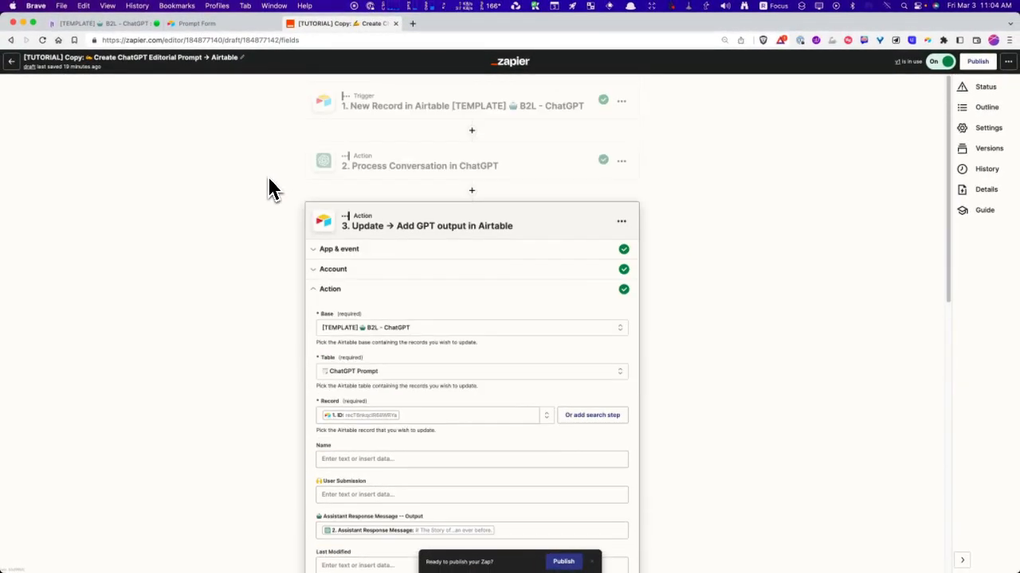
Scroll through the Airtable update step's base, table, record and field mappings
scroll("down", 3)
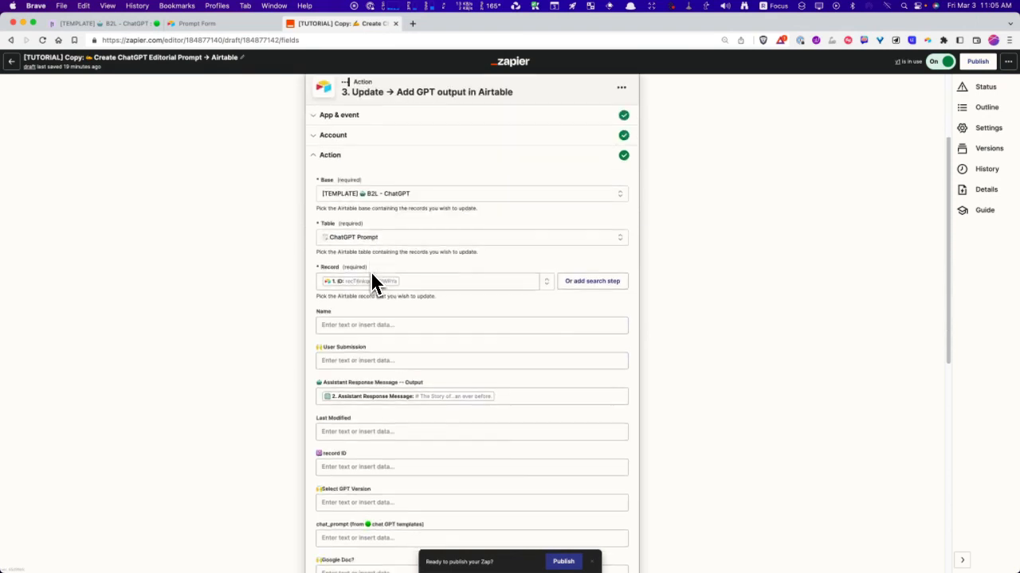
scroll("down", 3)
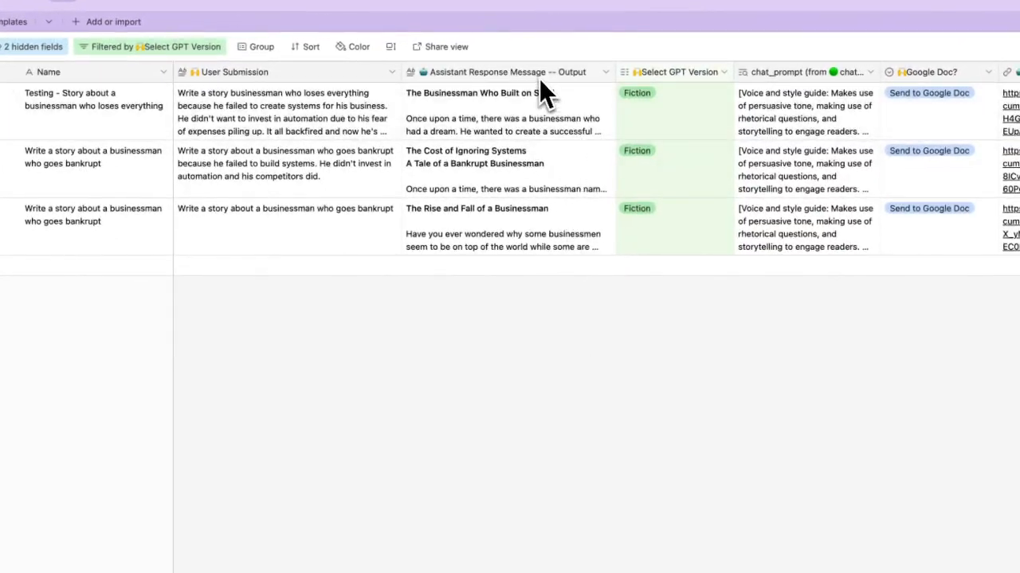
Expand the third record's 'The Rise and Fall of a Businessman' story, then return to Zapier
left_click(502, 223)
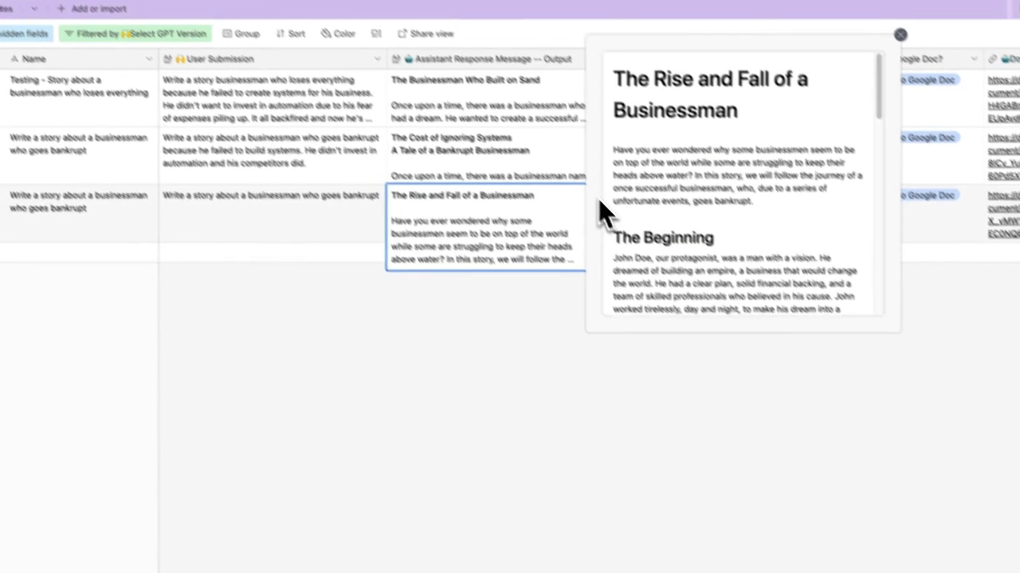
left_click(414, 29)
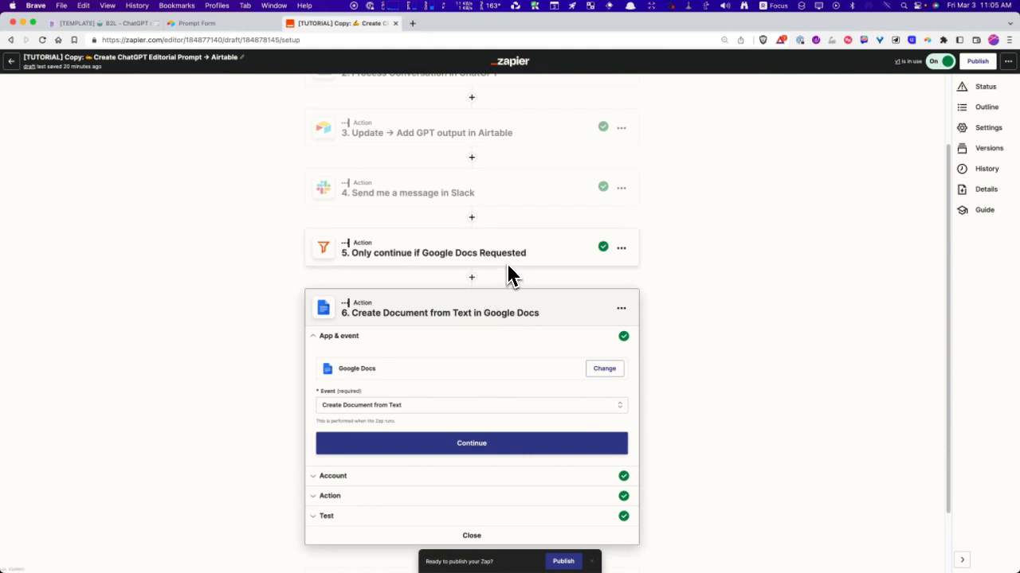
mouse_move(491, 261)
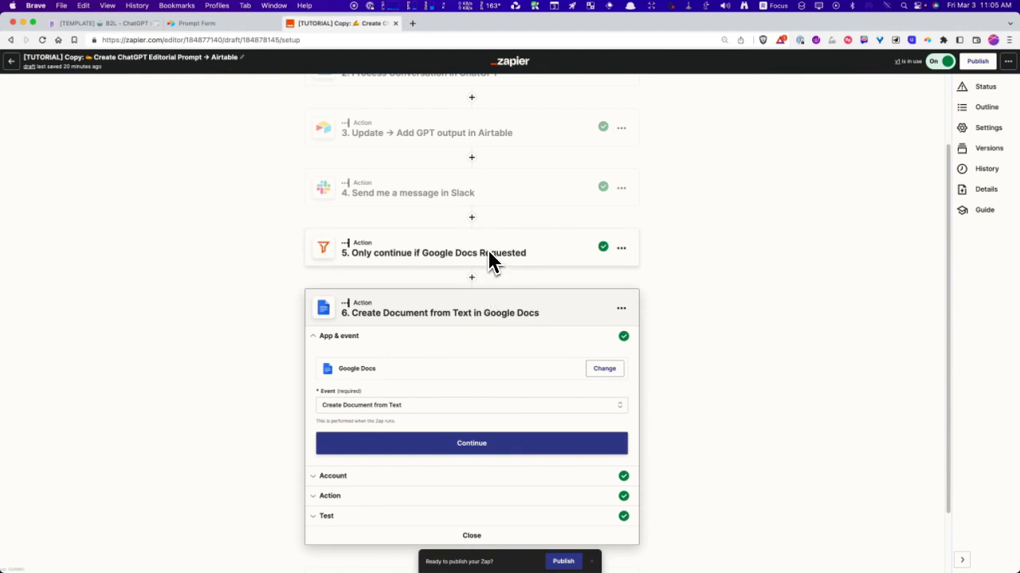
Scroll through the Google Docs step's document name, content and folder settings
scroll("down", 3)
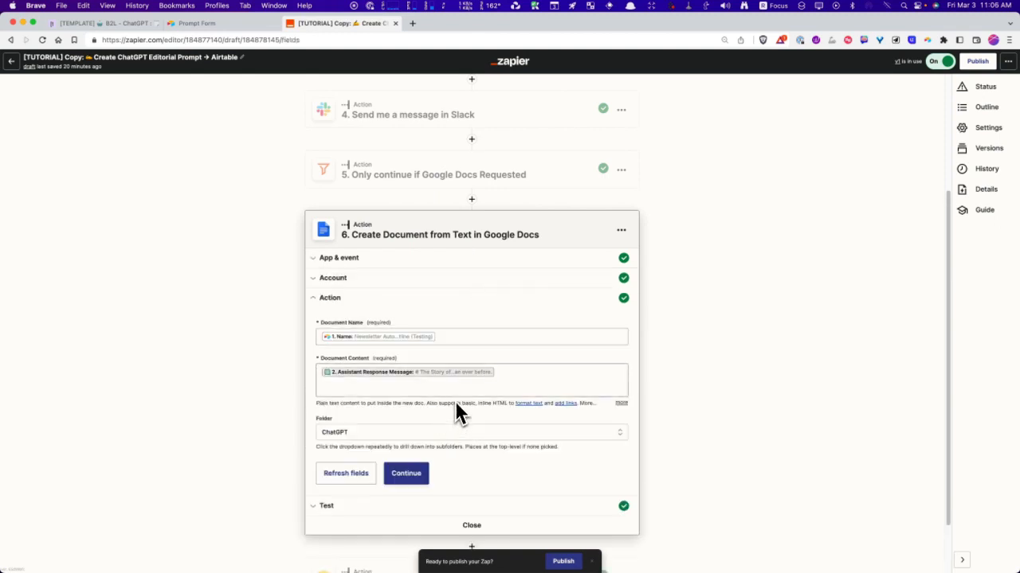
scroll("down", 3)
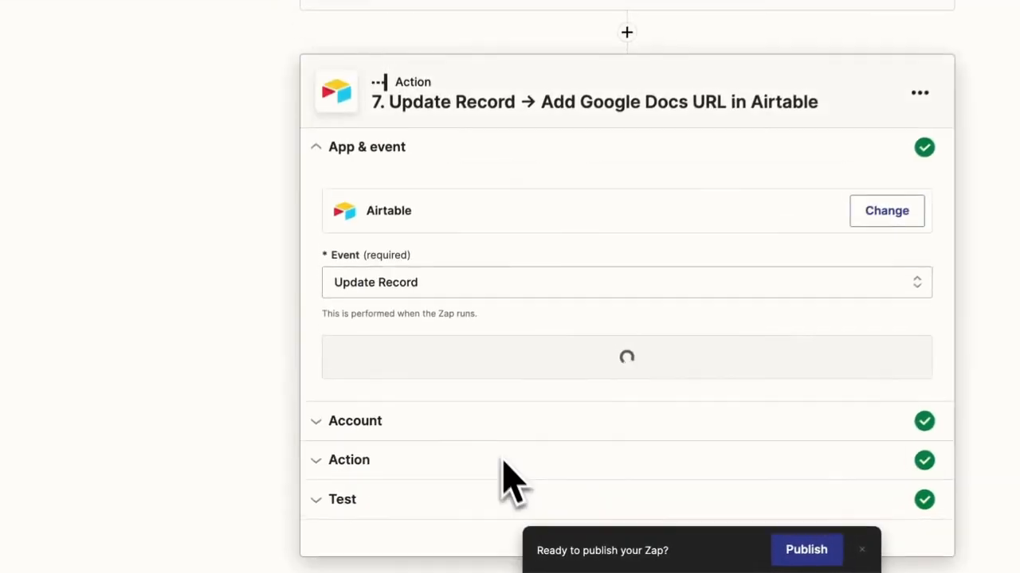
Scroll to the Airtable field mappings with Docs URL mapped to the alternate link
scroll("down", 3)
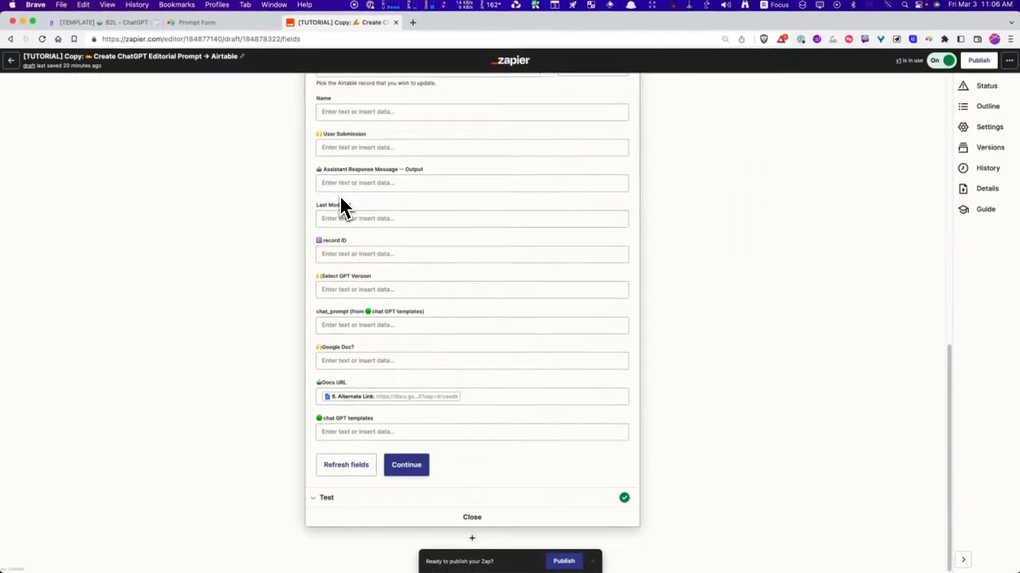
mouse_move(342, 411)
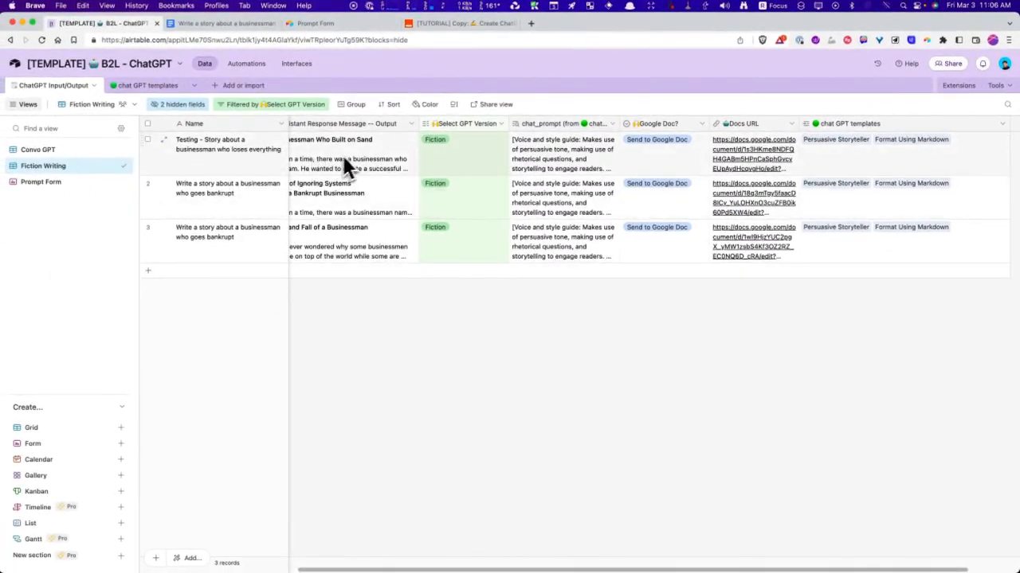
Switch to the chat GPT templates table listing Persuasive Storyteller and other prompt styles
left_click(147, 86)
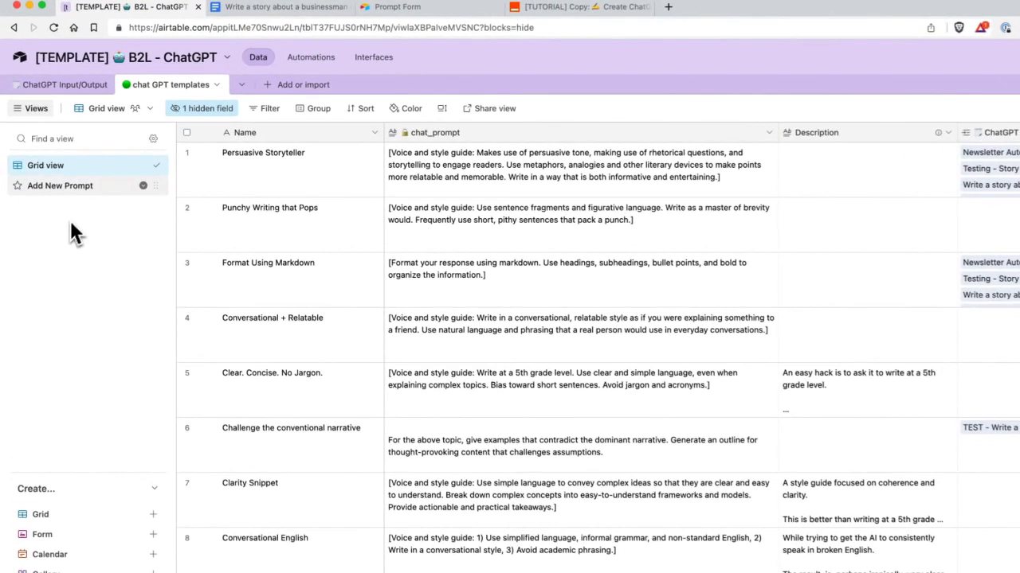
Inspect the live Add New Prompt form's Name, chat_prompt and Description fields, then return to Grid view
left_click(61, 185)
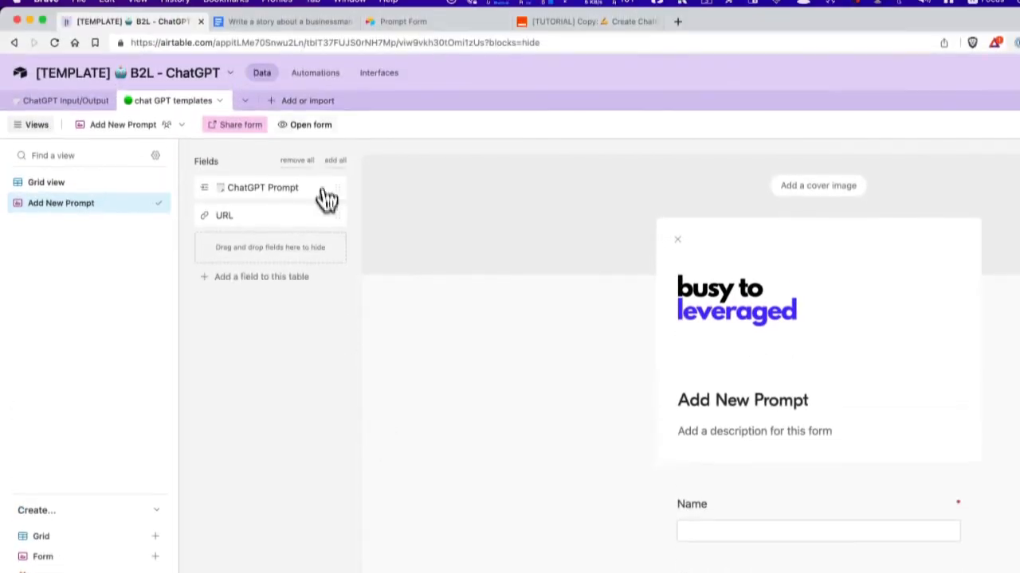
left_click(309, 124)
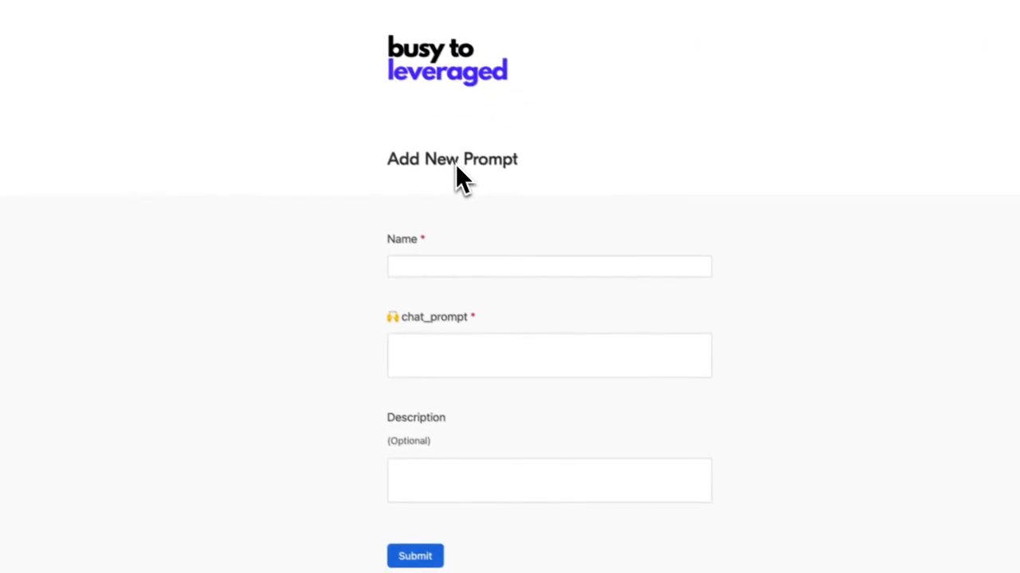
left_click(540, 348)
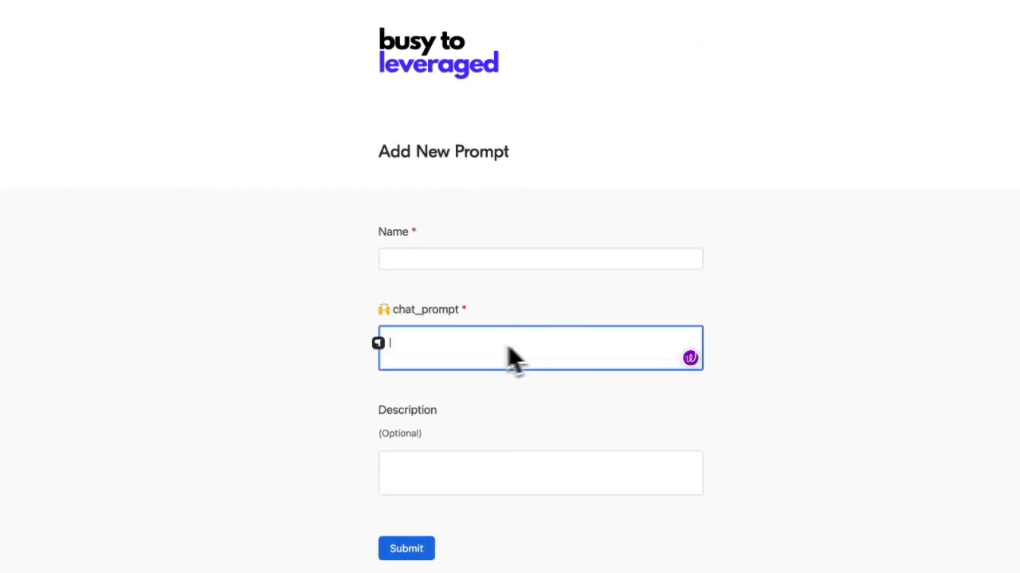
scroll("down", 3)
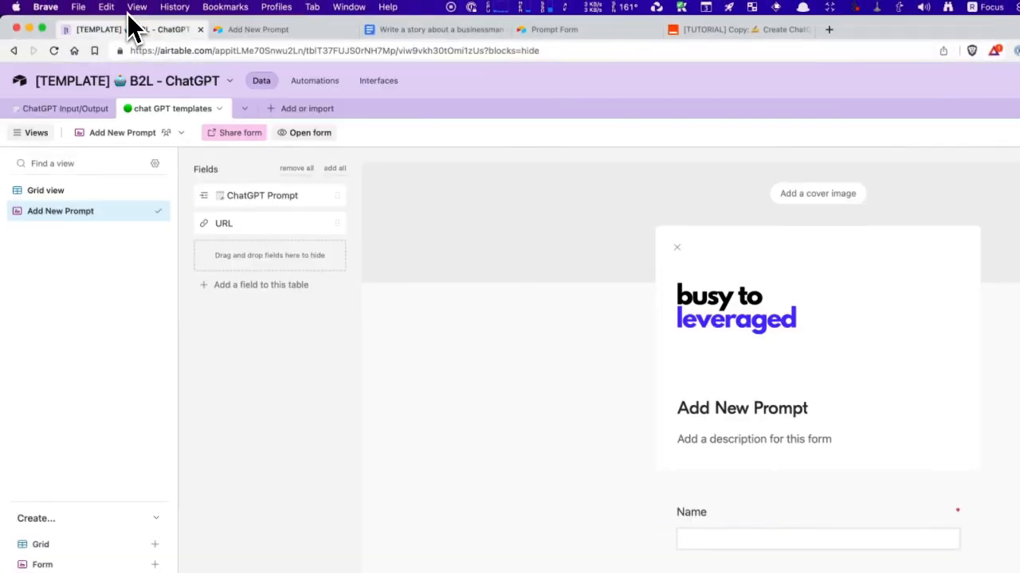
left_click(44, 189)
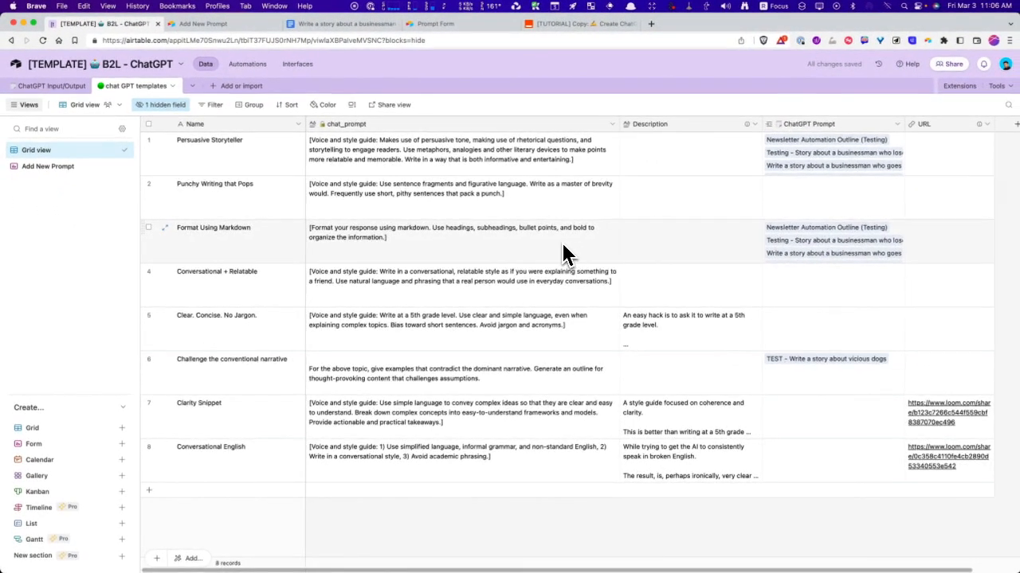
mouse_move(558, 245)
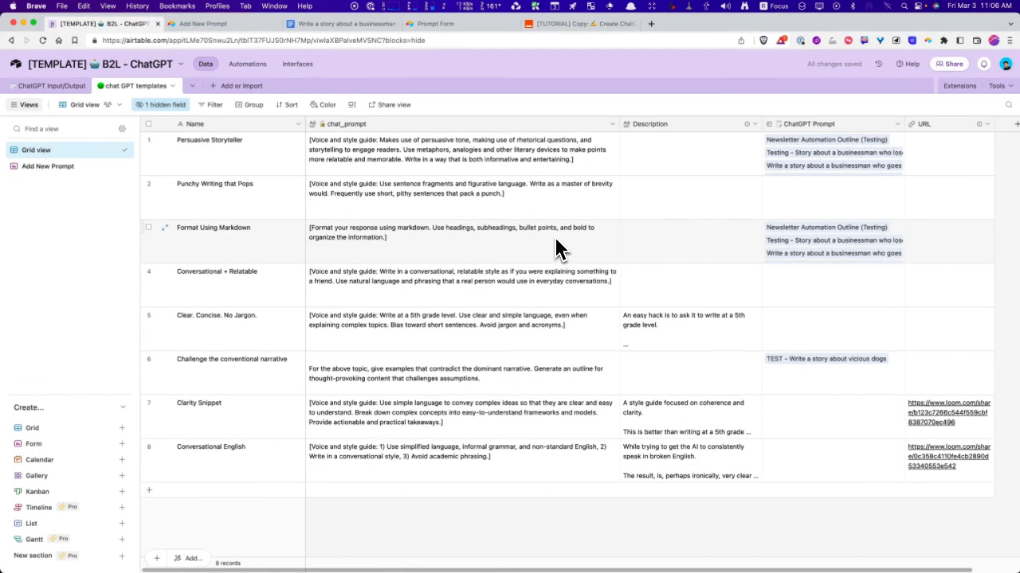
mouse_move(555, 83)
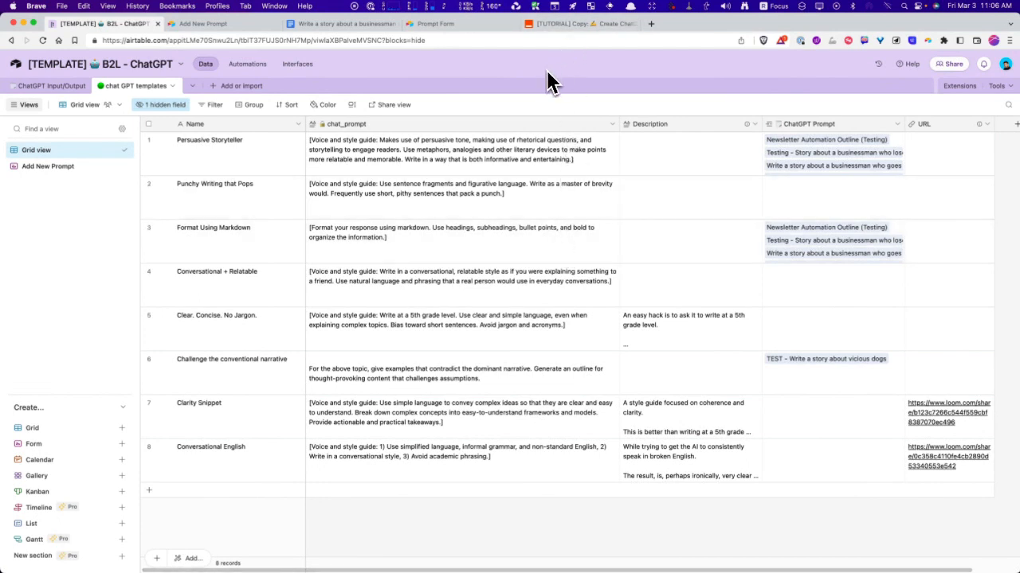